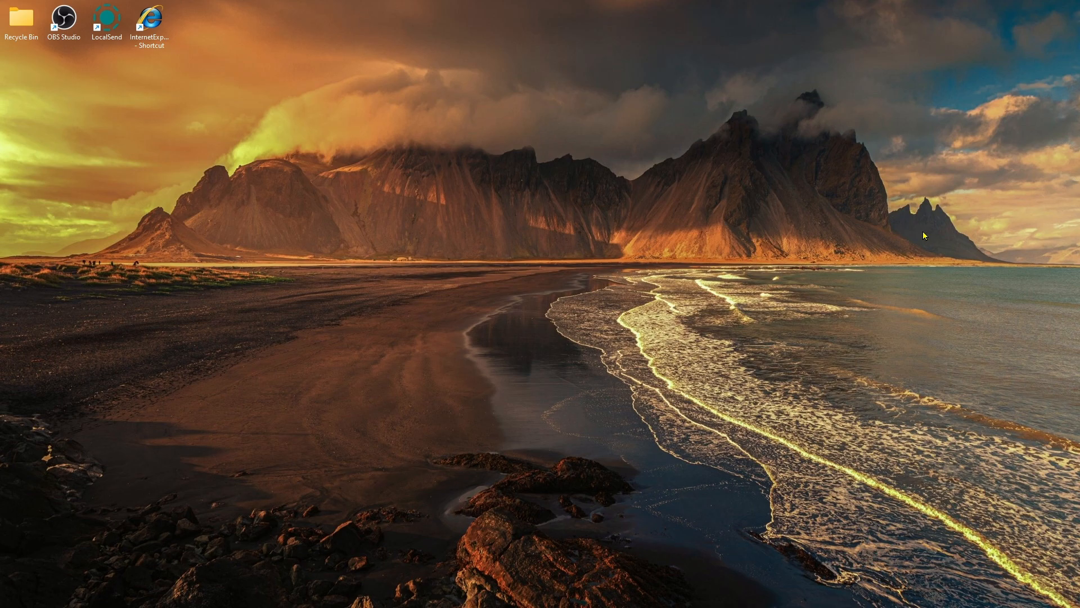
mouse_move(435, 5)
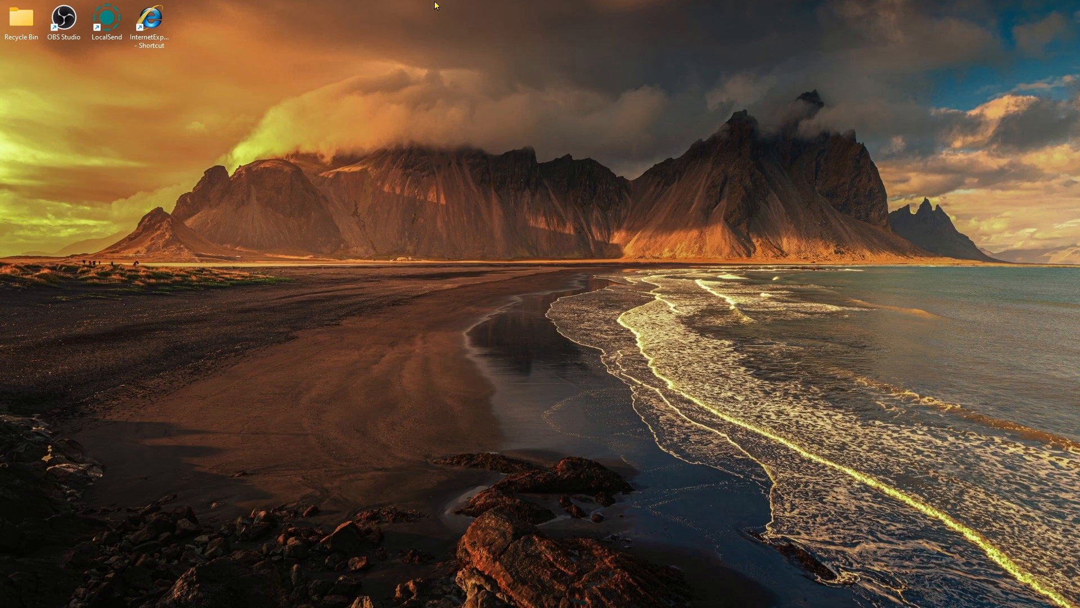
Step: Launch Notepad from Start search and dismiss the cannot-find-file message to get a blank document
left_click(487, 587)
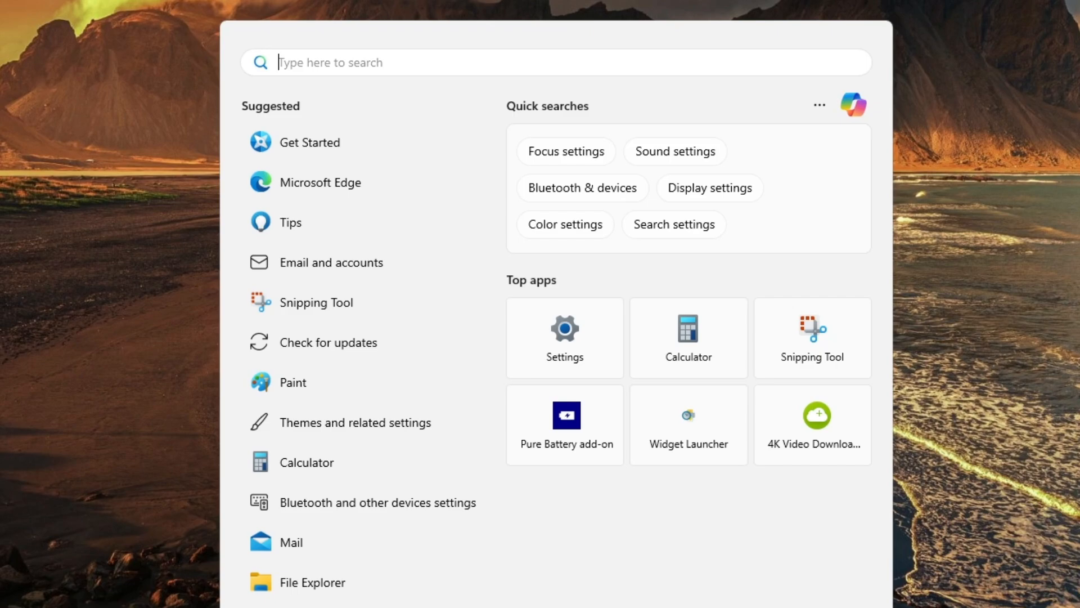
type("notepad")
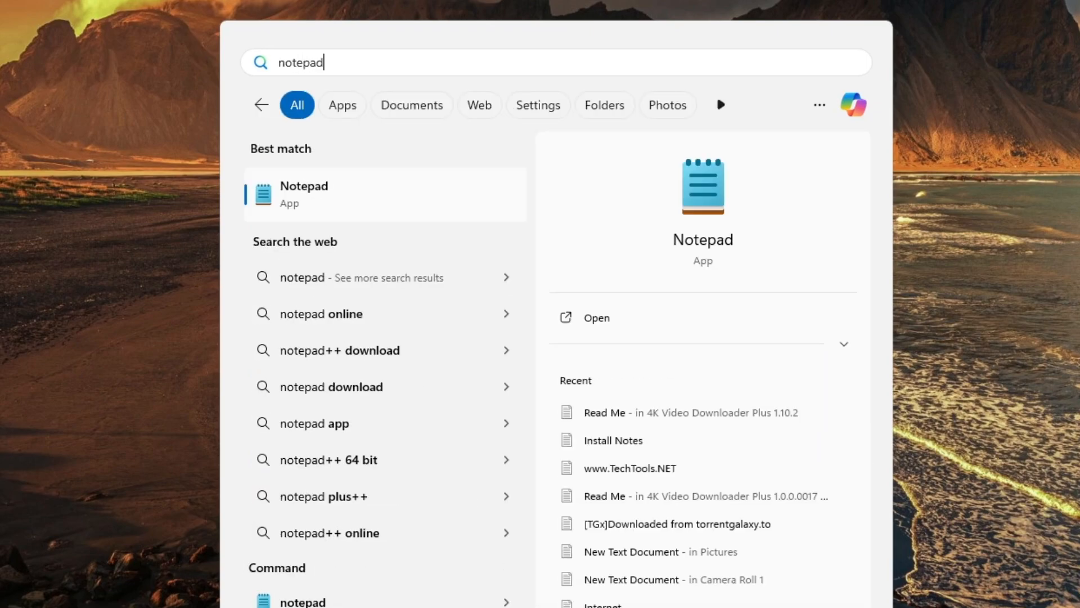
left_click(303, 193)
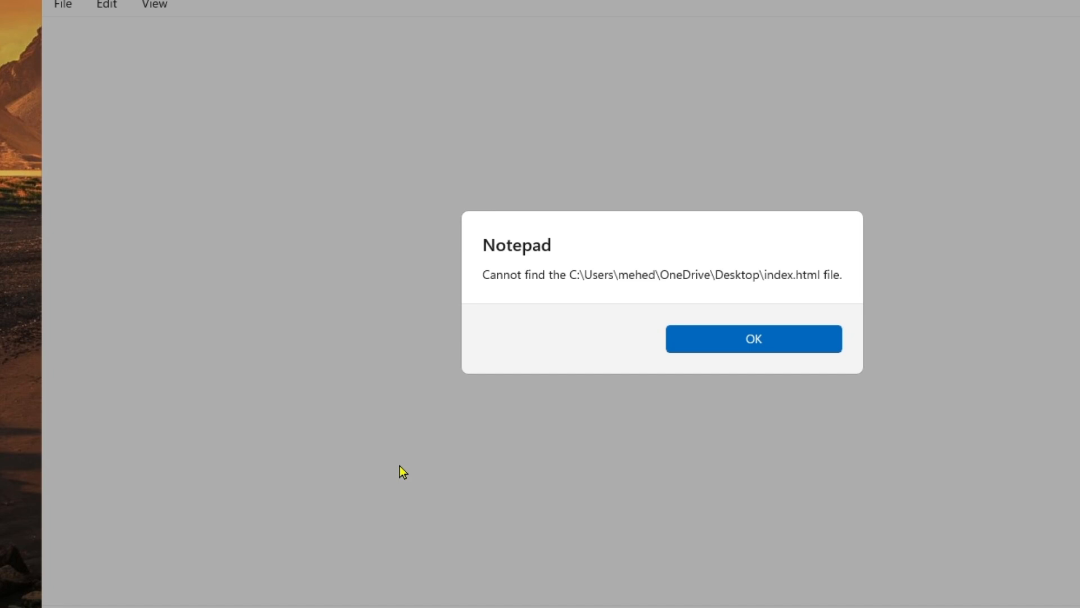
left_click(752, 338)
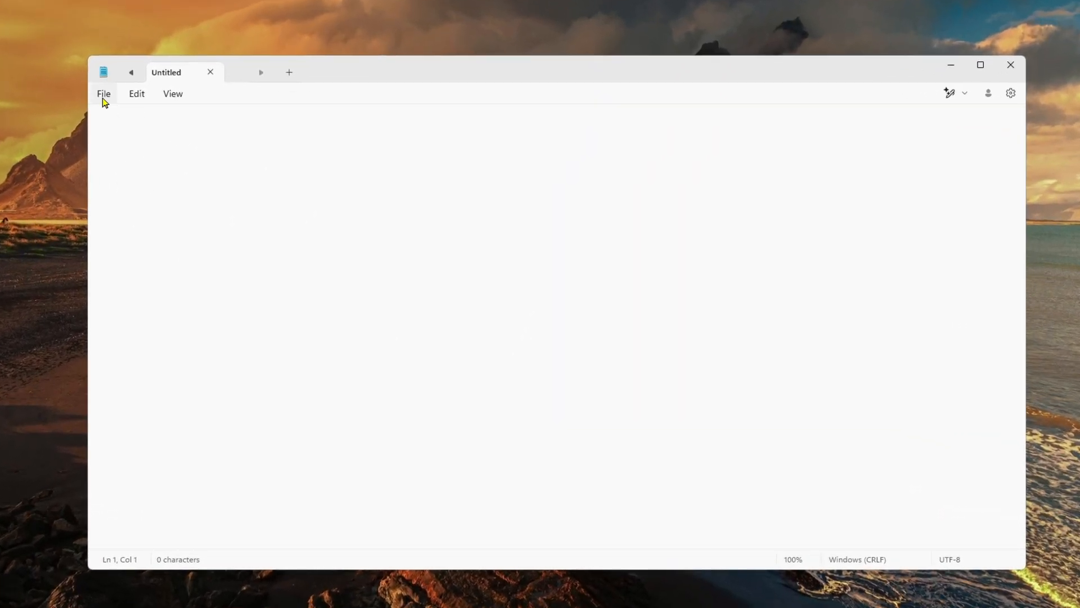
Step: Save the blank document to the Desktop as index.html with Save as type set to All files
left_click(104, 94)
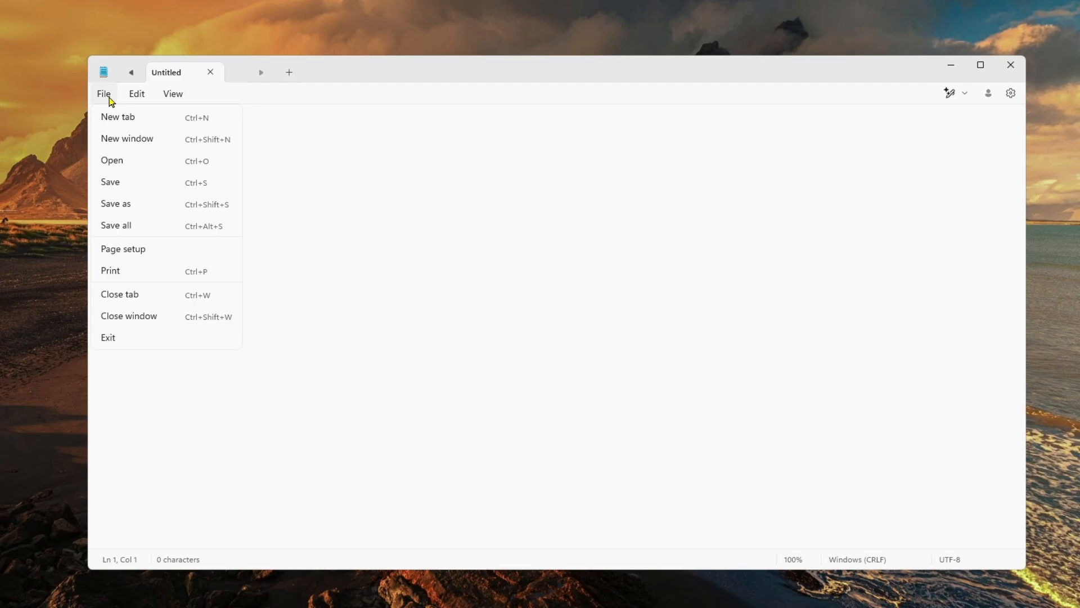
mouse_move(145, 207)
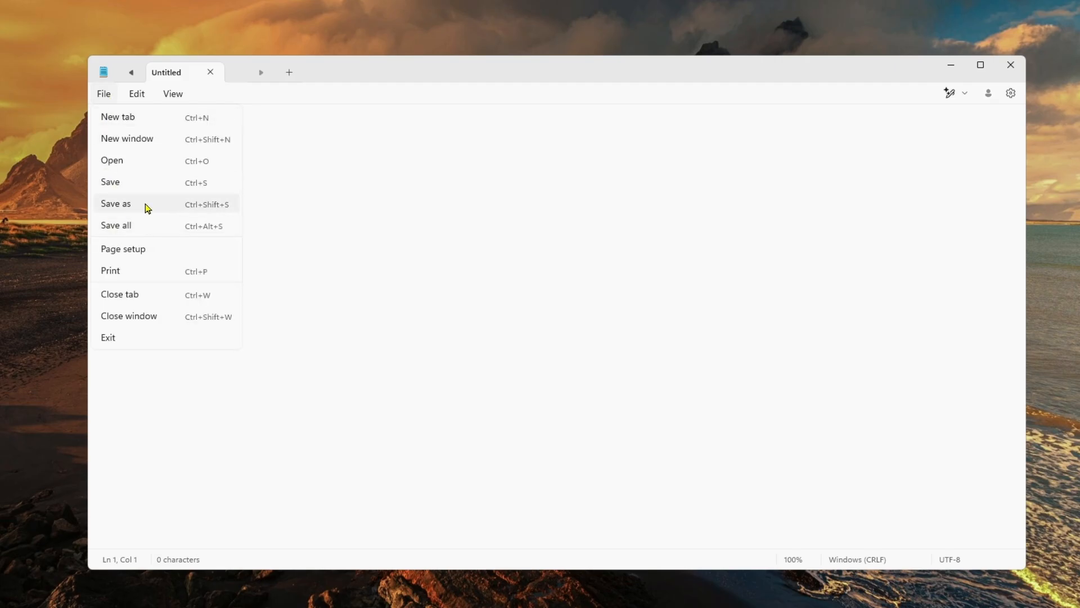
left_click(116, 203)
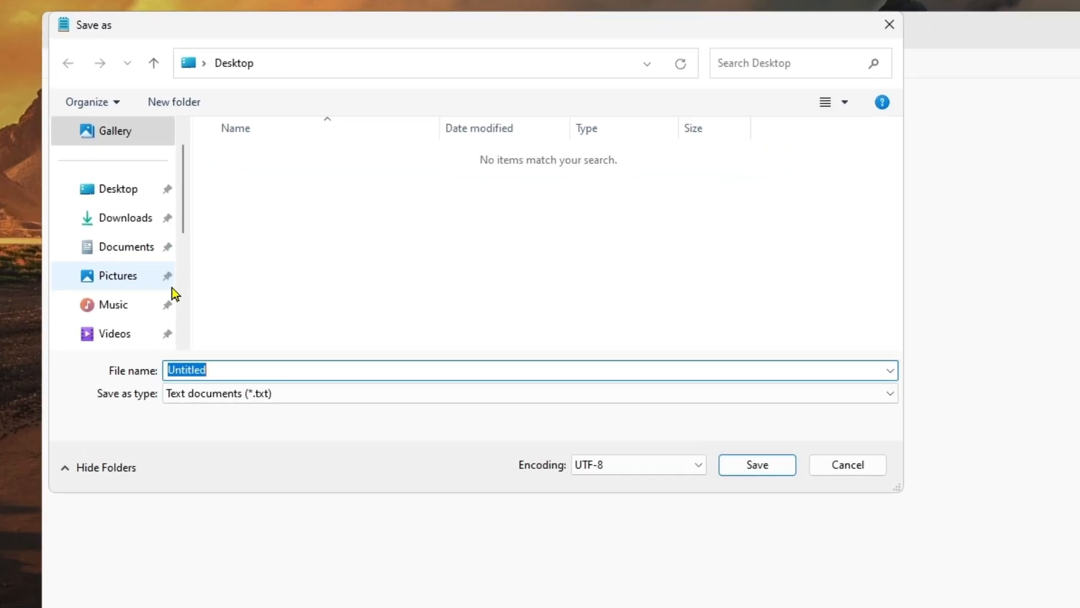
mouse_move(39, 28)
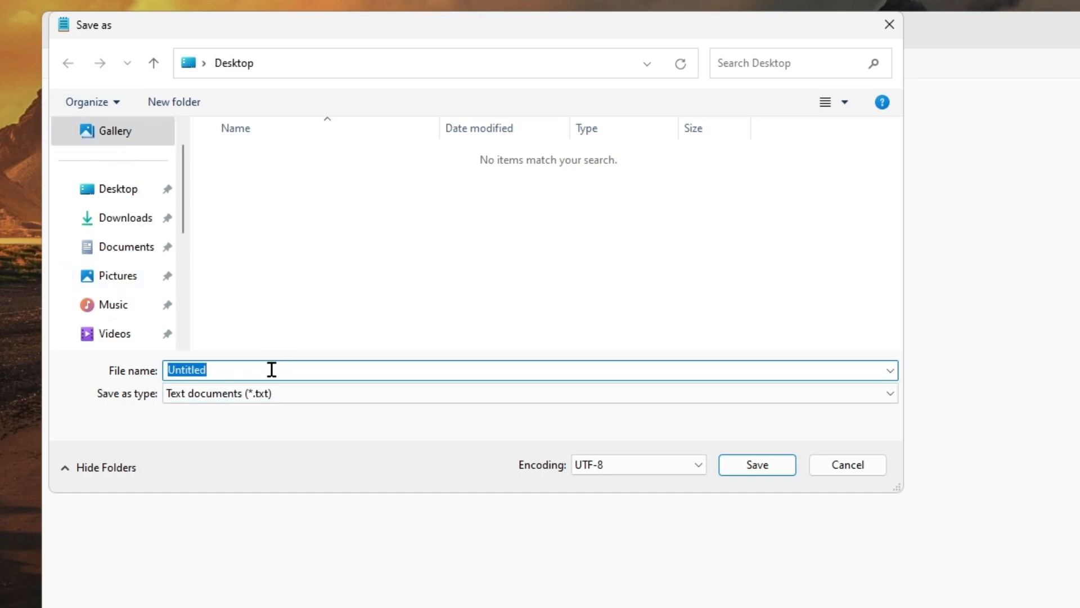
type("index")
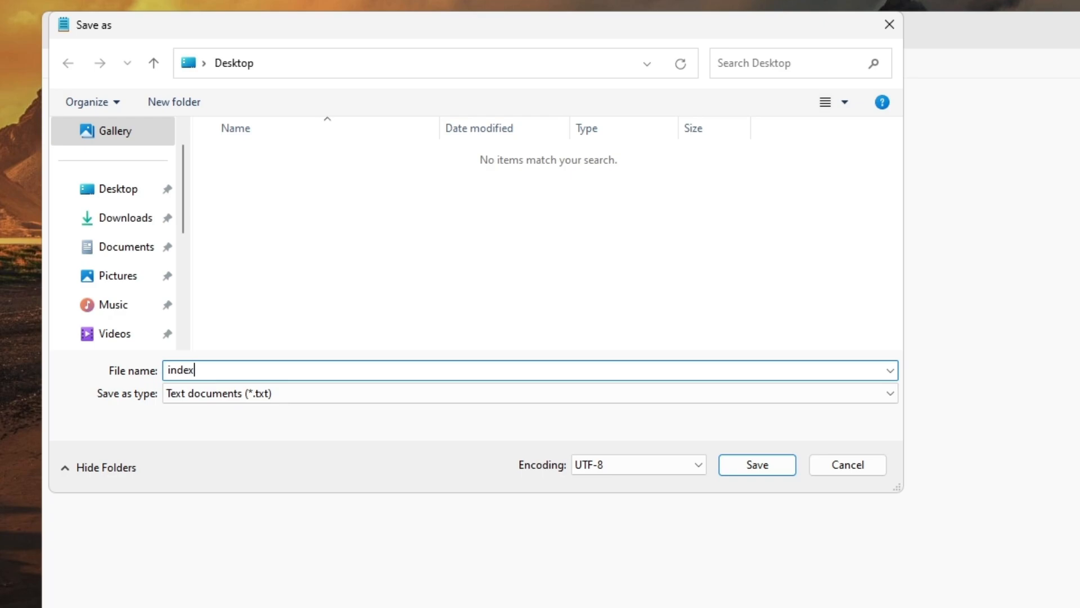
type(".ht")
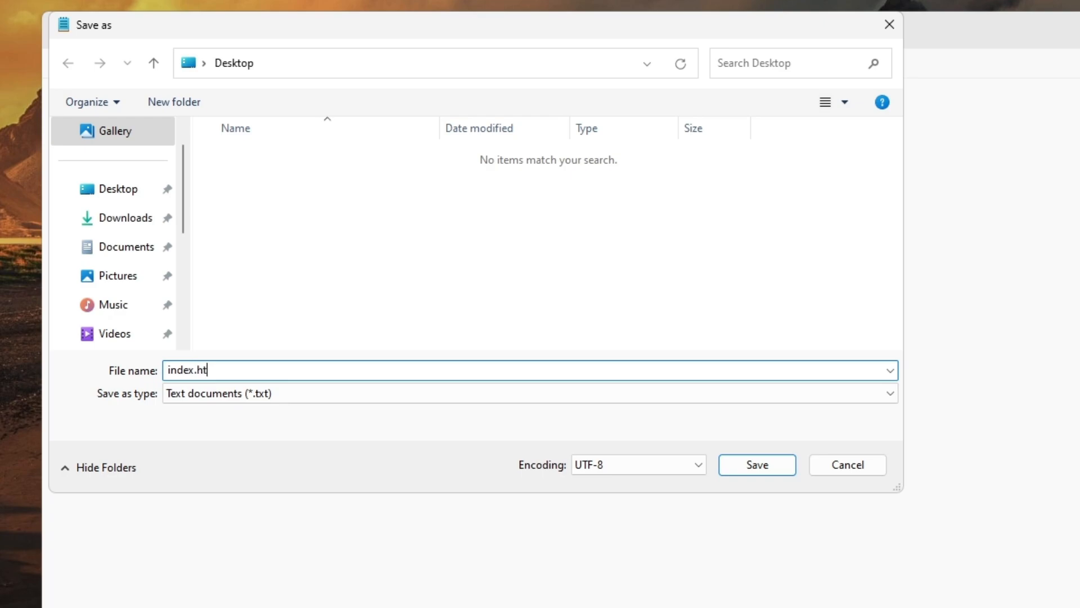
type("ml")
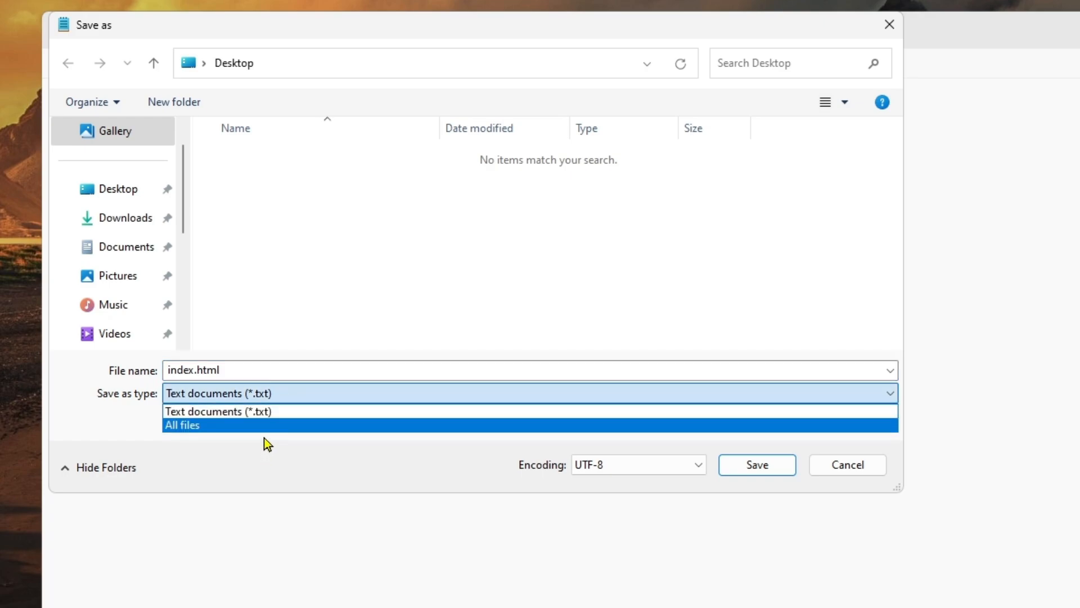
left_click(182, 425)
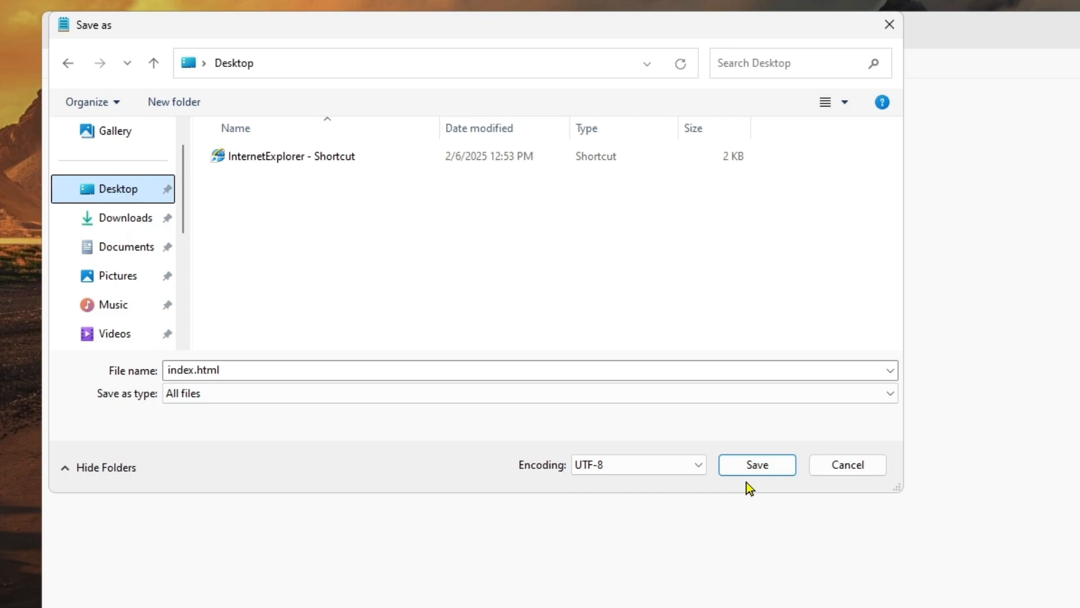
left_click(756, 464)
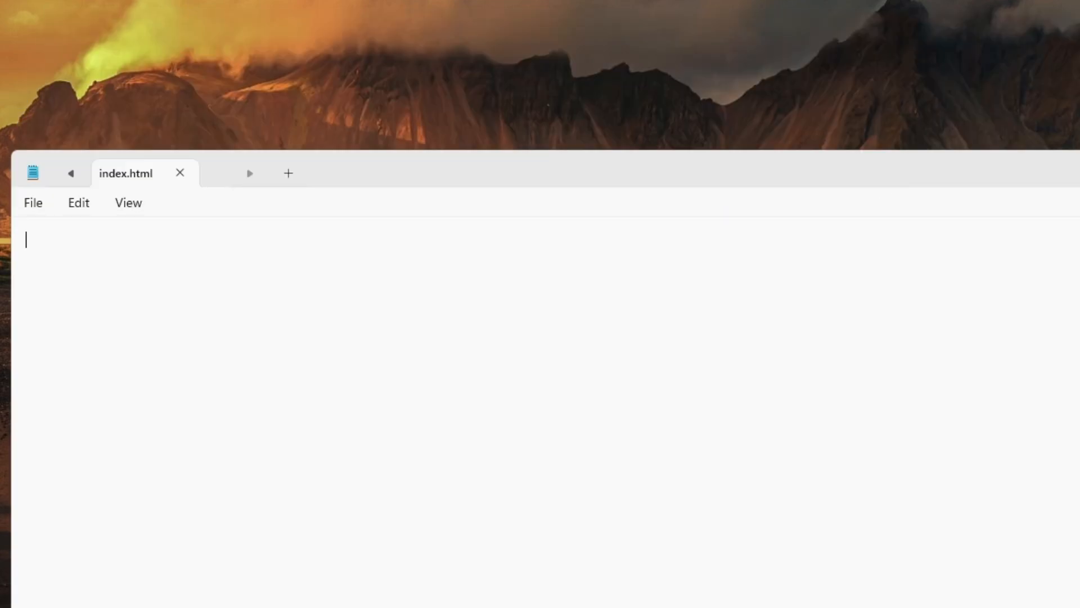
Step: Minimize Notepad and drag the index icon beneath the Recycle Bin on the desktop
left_click(180, 172)
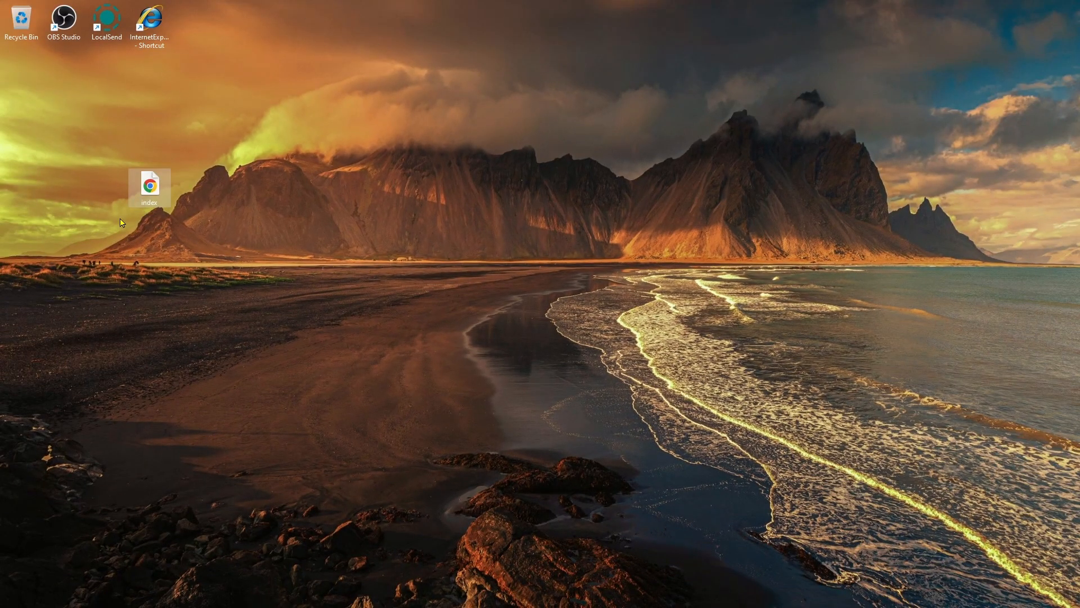
left_click_drag(150, 186, 64, 130)
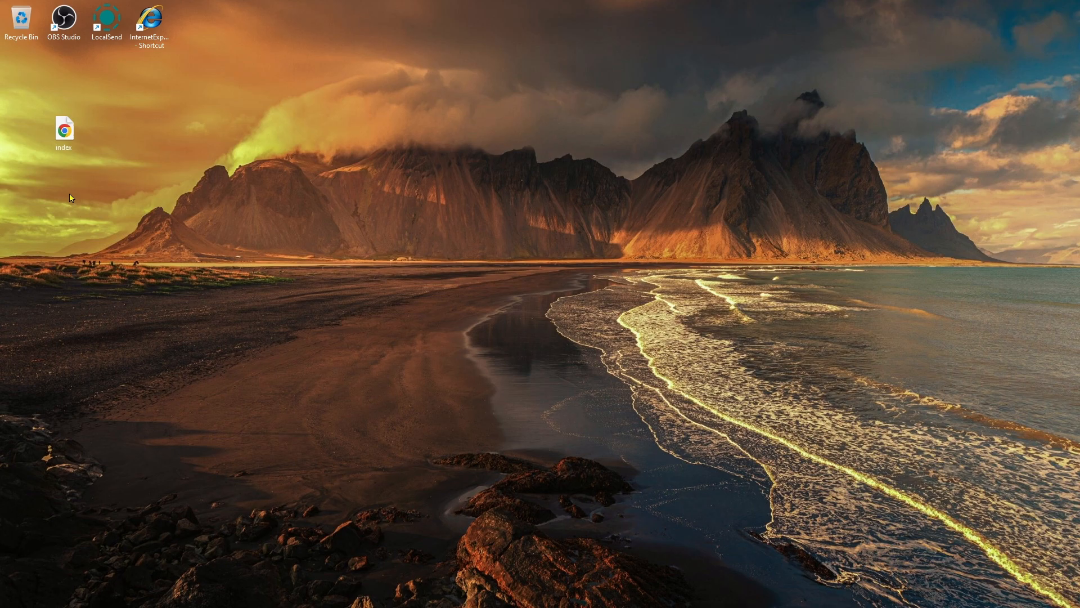
left_click(64, 129)
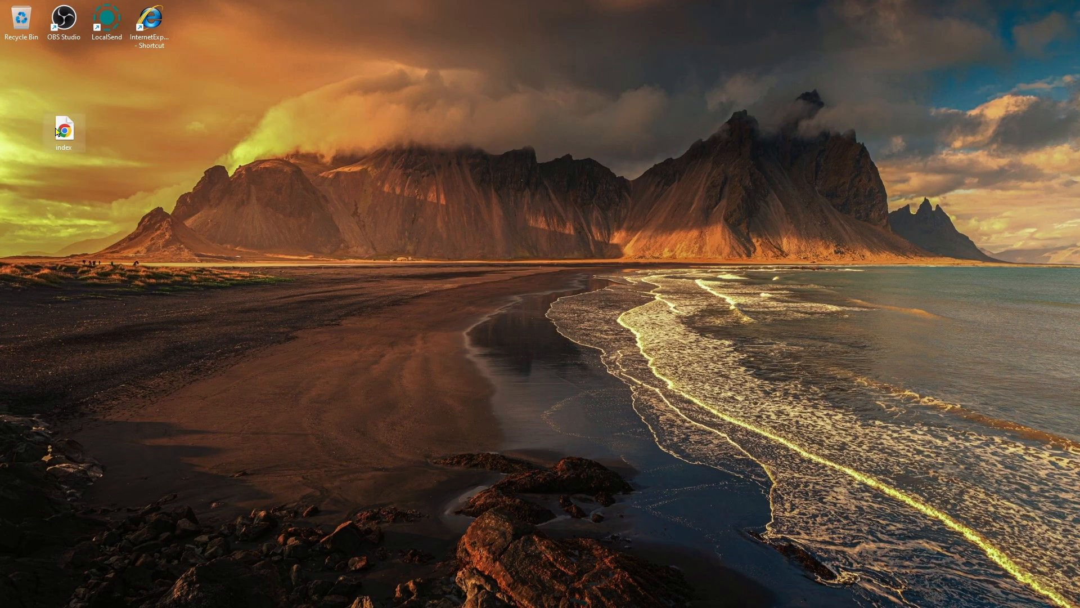
Step: Reopen the empty index.html from the desktop for editing in Notepad
double_click(63, 131)
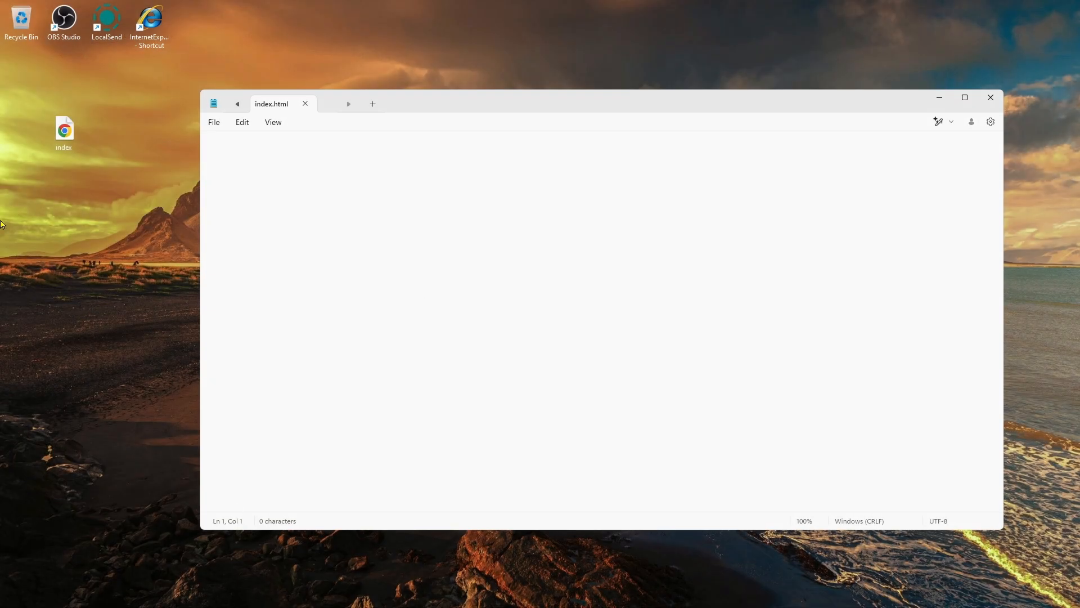
left_click(990, 97)
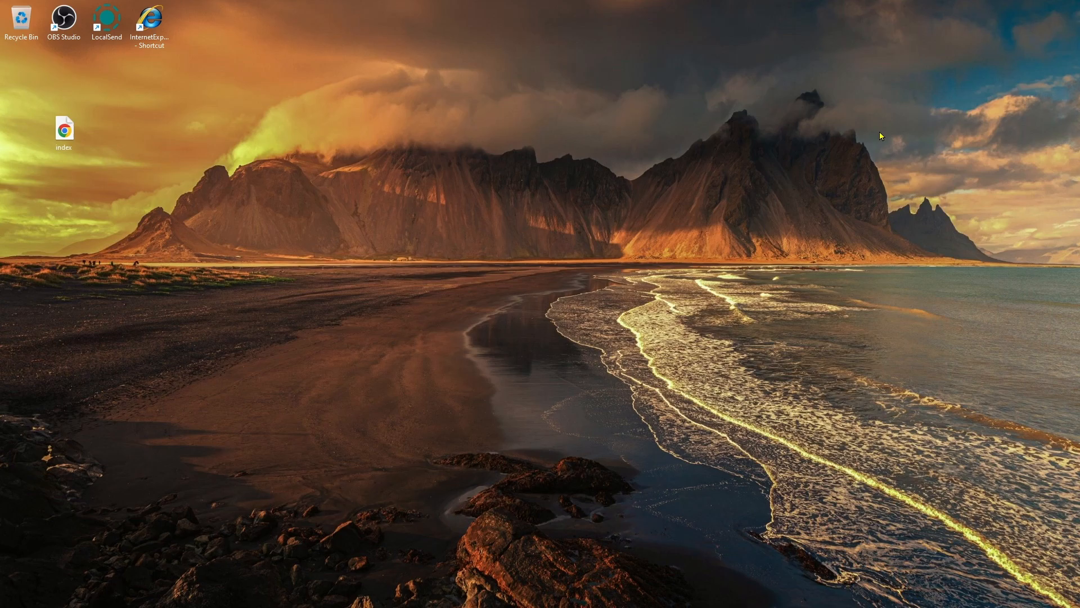
double_click(64, 129)
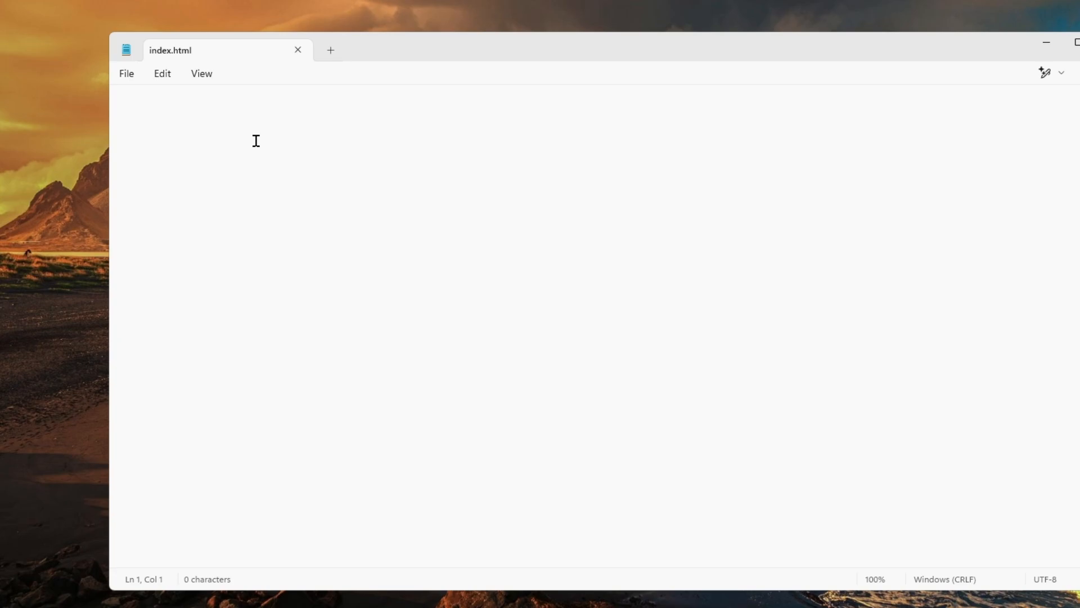
Step: Enter the line <html> Hello World </html> into index.html
type("<")
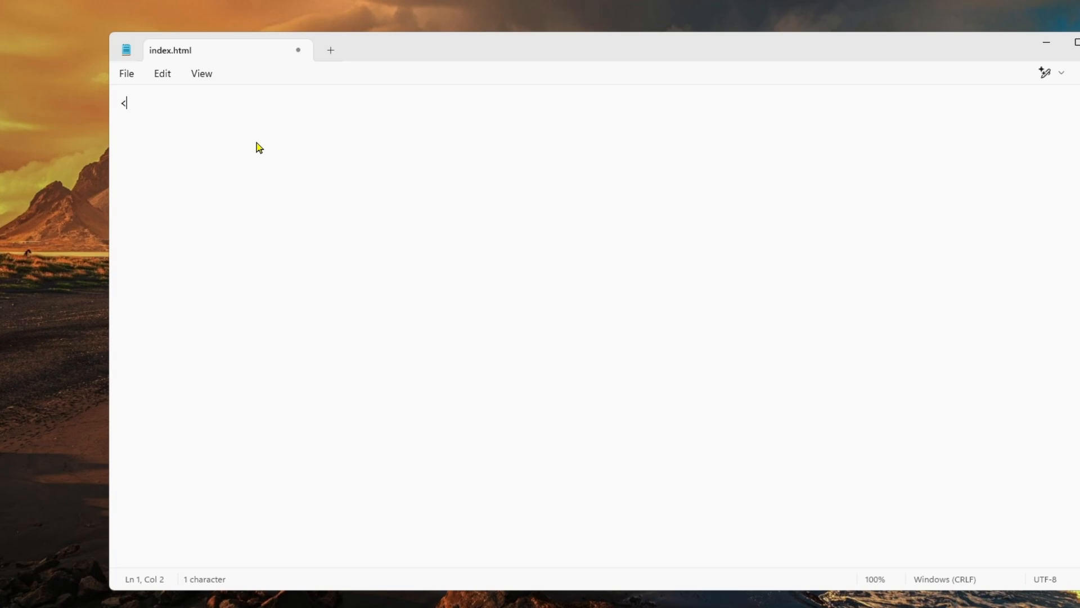
type("htl")
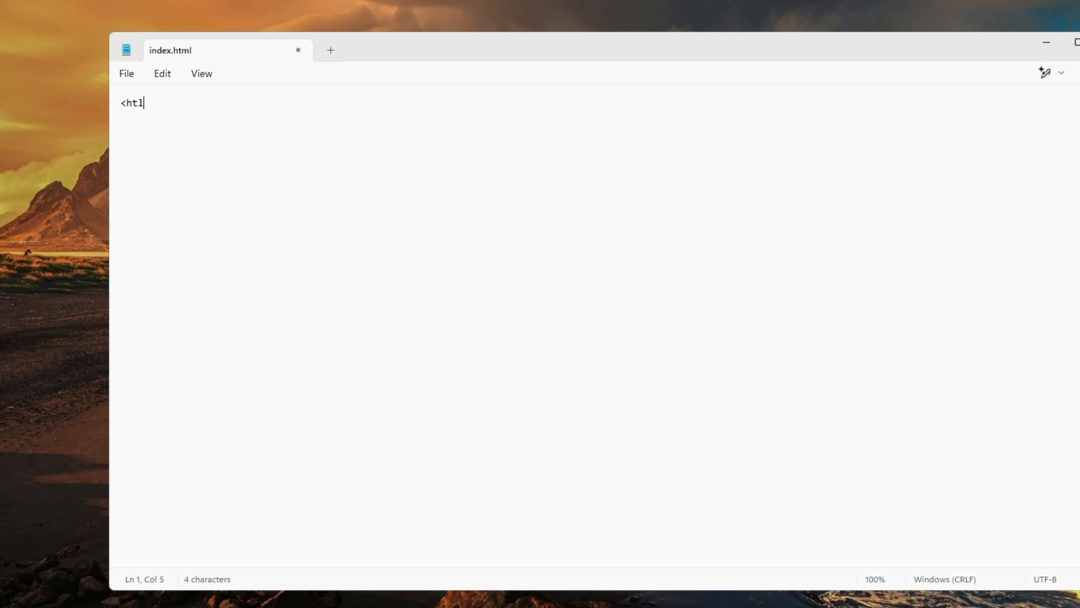
type("m")
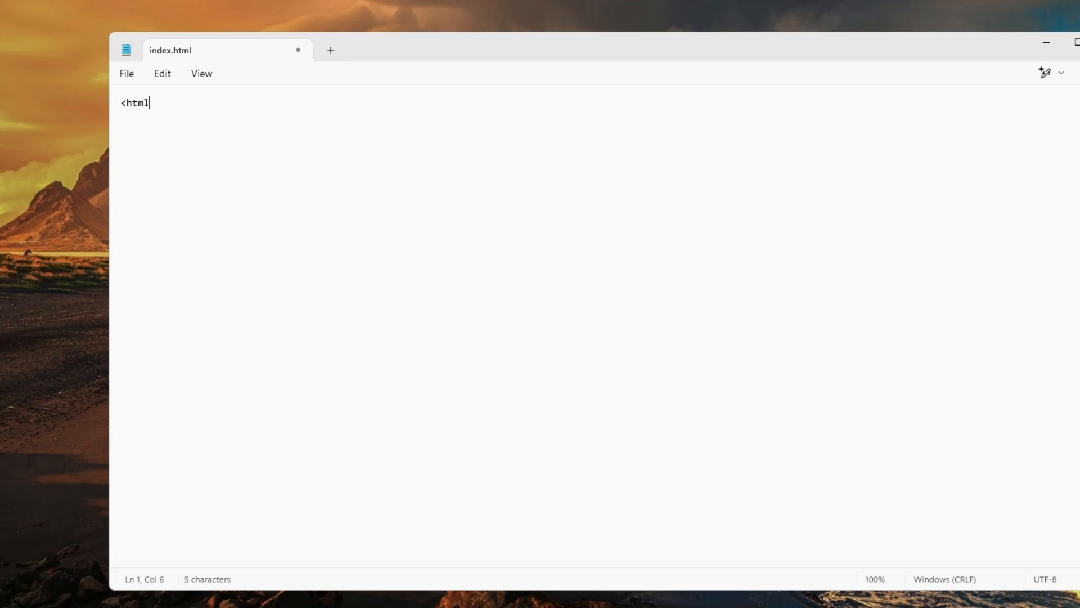
type("> Hello")
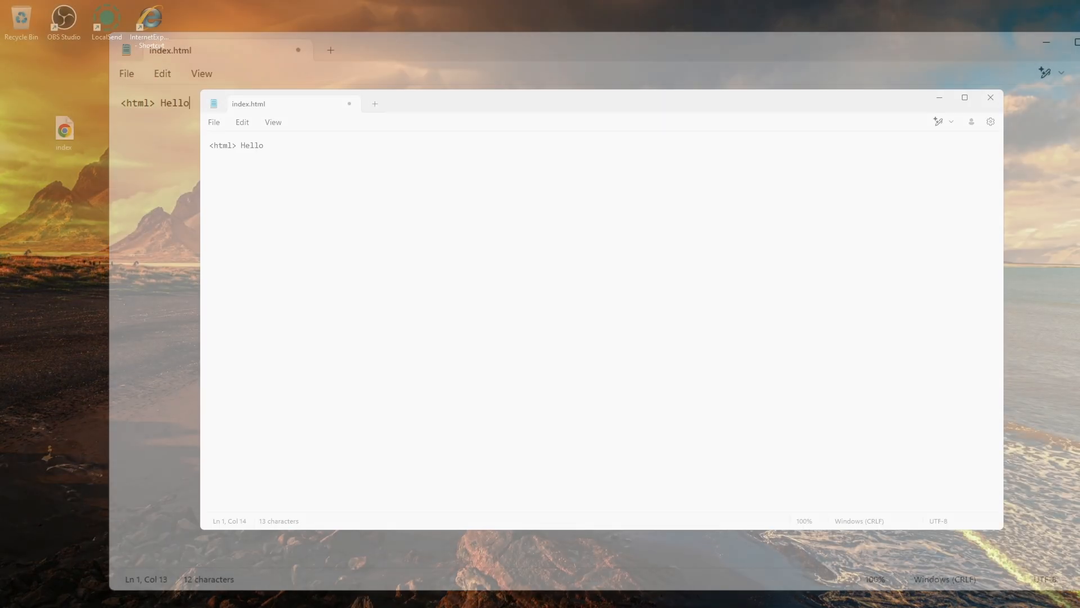
type("World <")
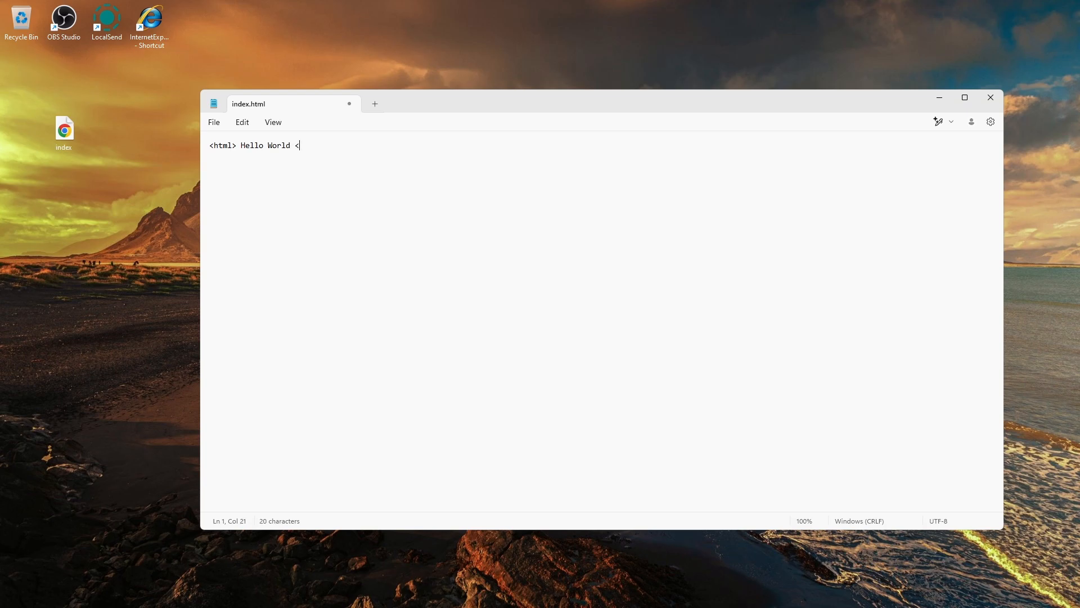
type("/html")
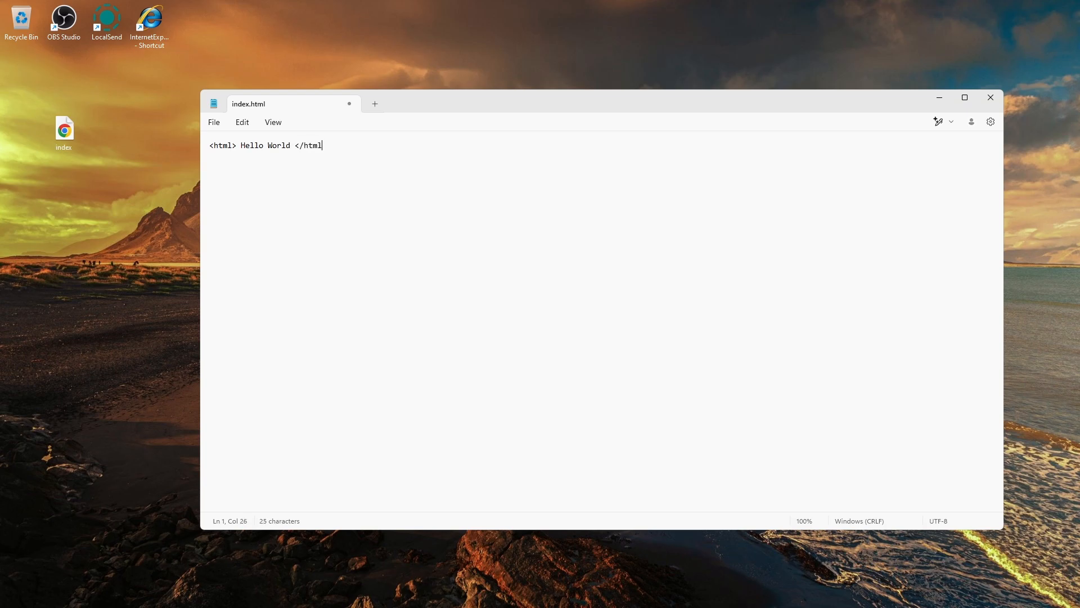
type(">")
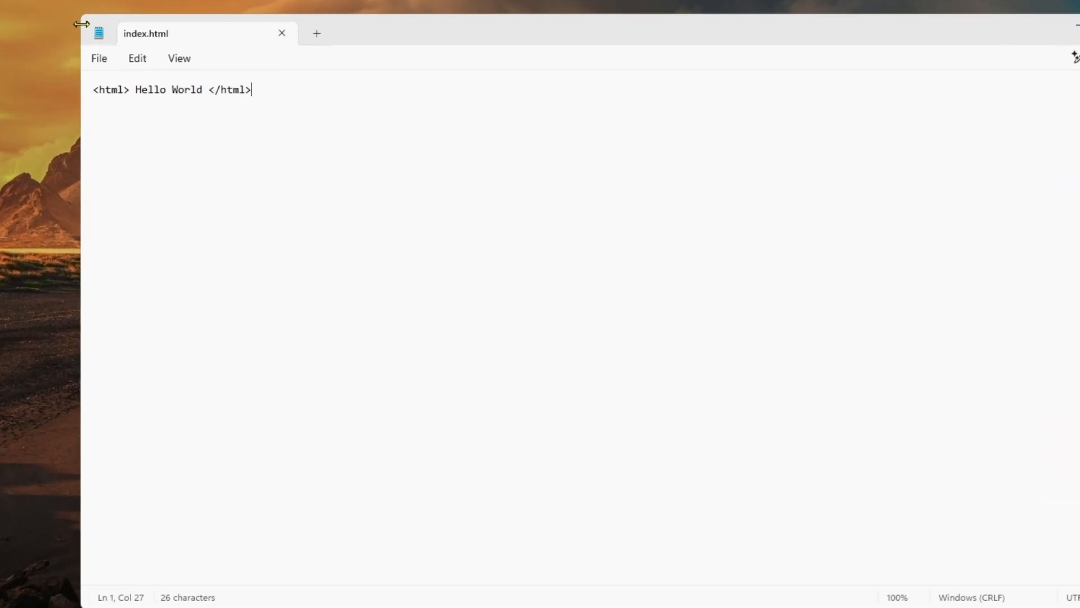
mouse_move(336, 230)
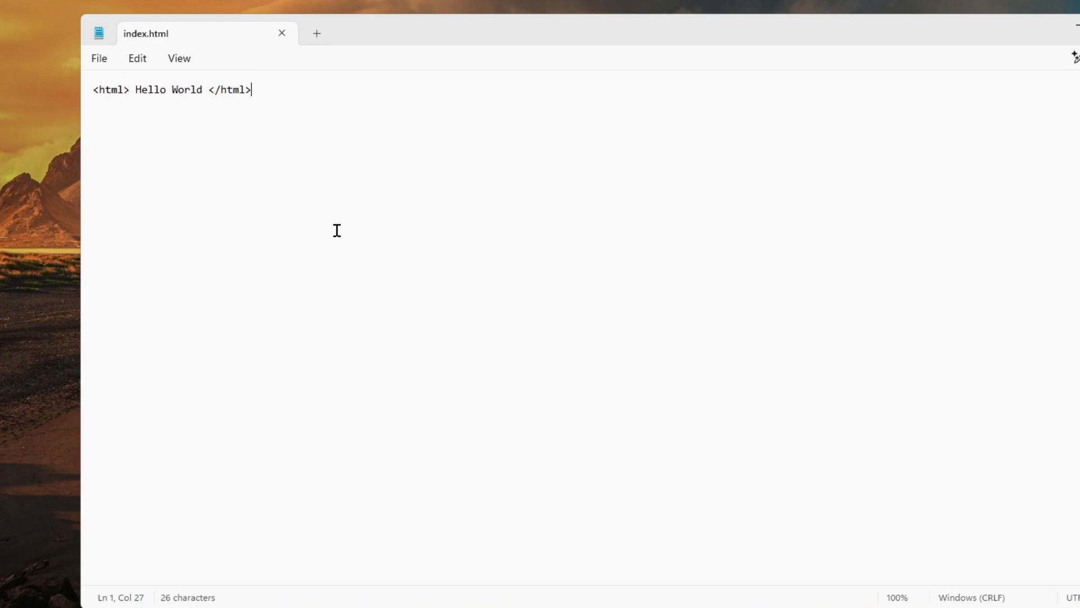
Step: Save the Hello World markup into index.html via the File menu
left_click(98, 58)
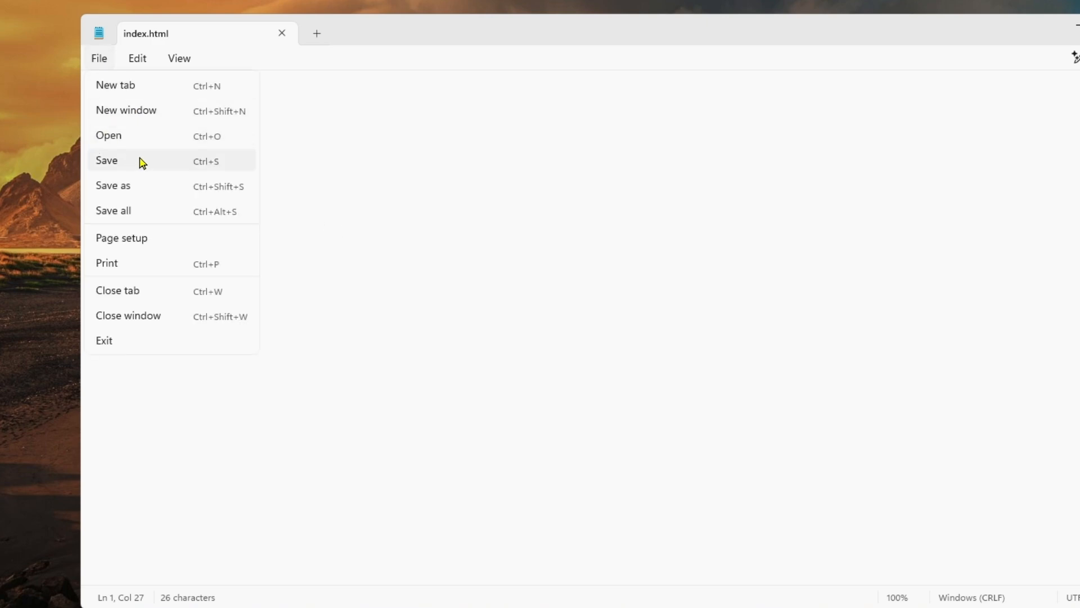
mouse_move(294, 164)
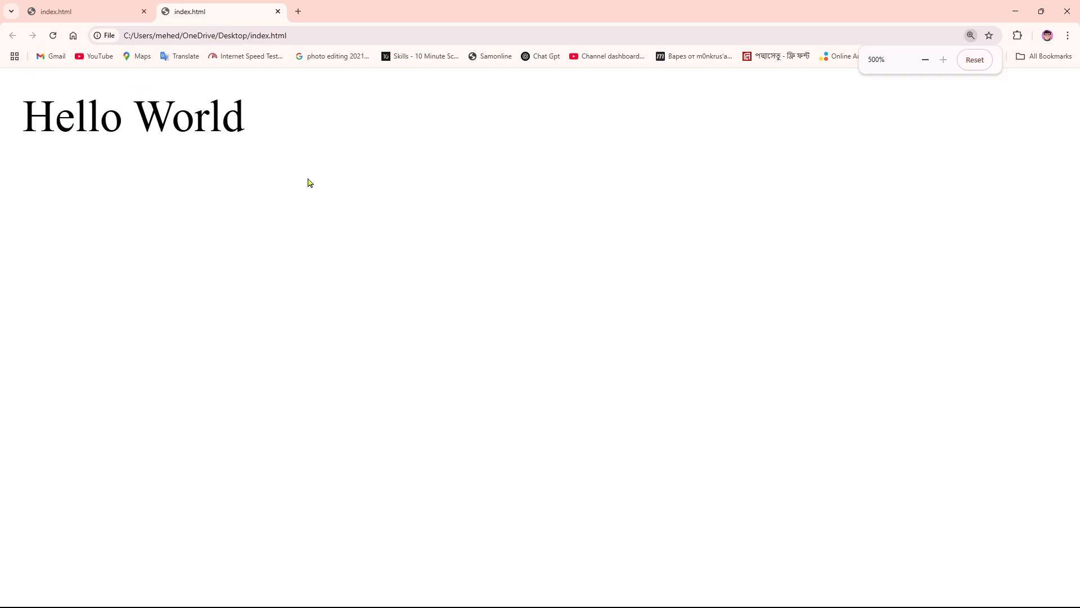
Step: Close the duplicate index.html tab, leaving Chrome rendering Hello World
left_click(144, 11)
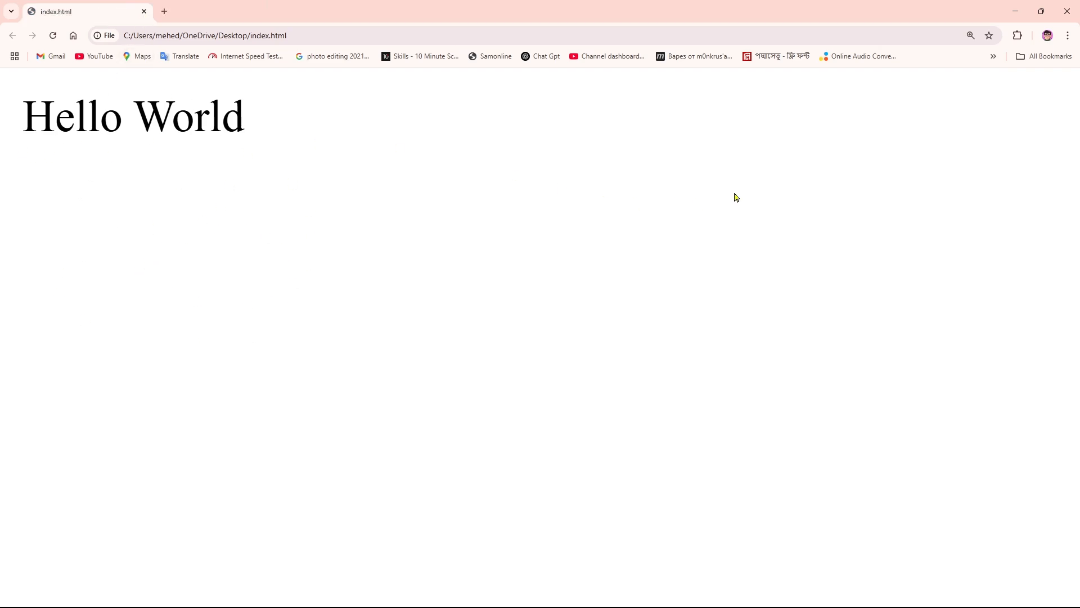